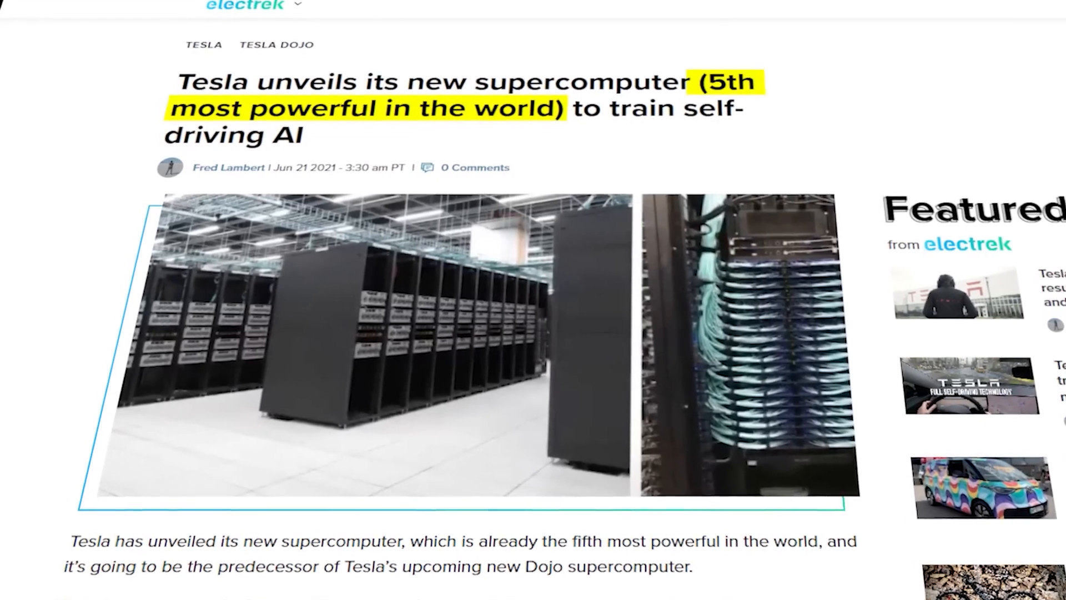
pyautogui.scroll(3)
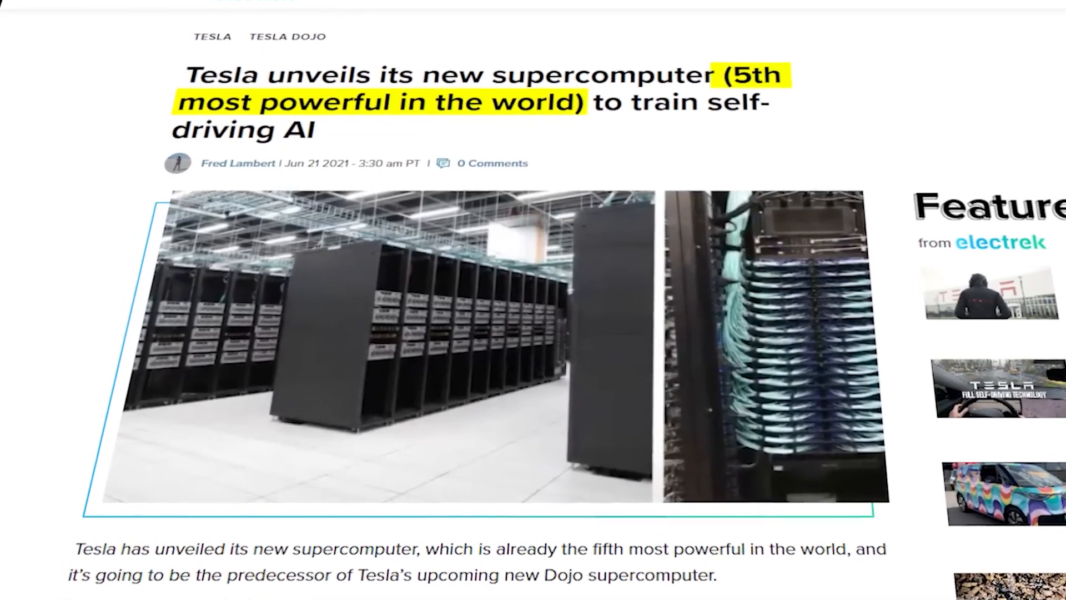